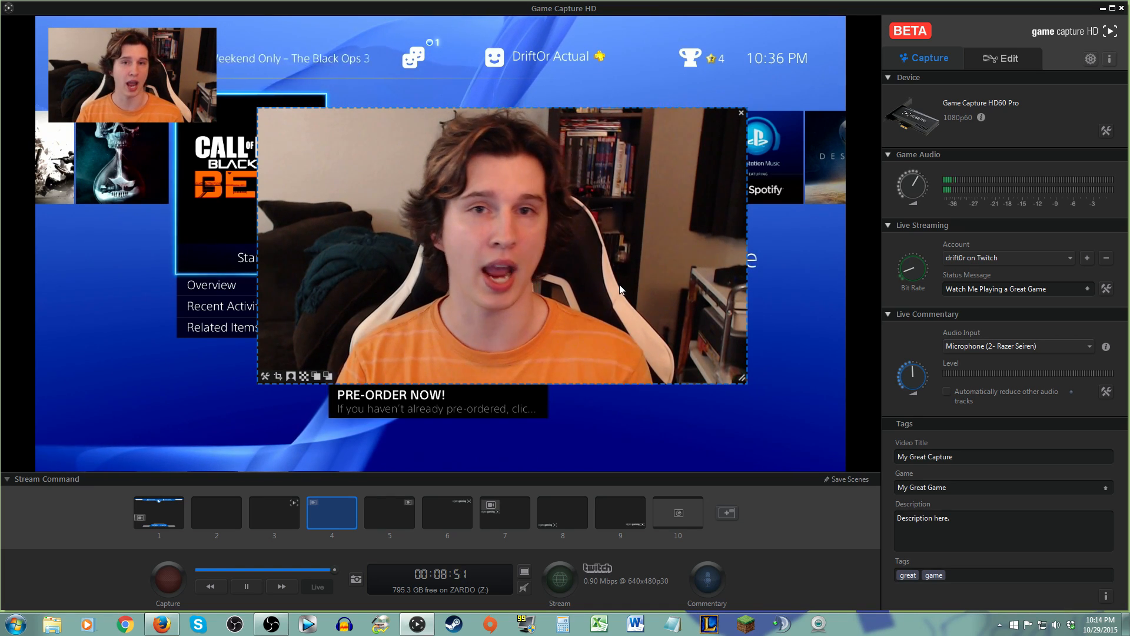
- Switch to scene slot 2, discarding unsaved changes to the current scene
{"action": "left_click", "coordinate": [215, 513]}
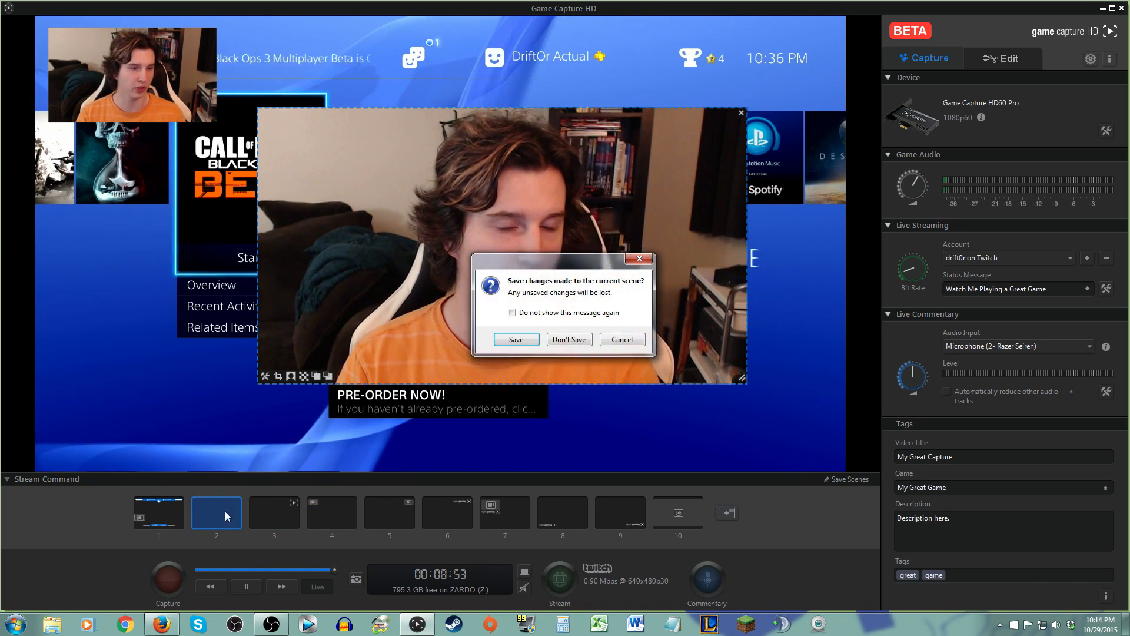
{"action": "left_click", "coordinate": [568, 339]}
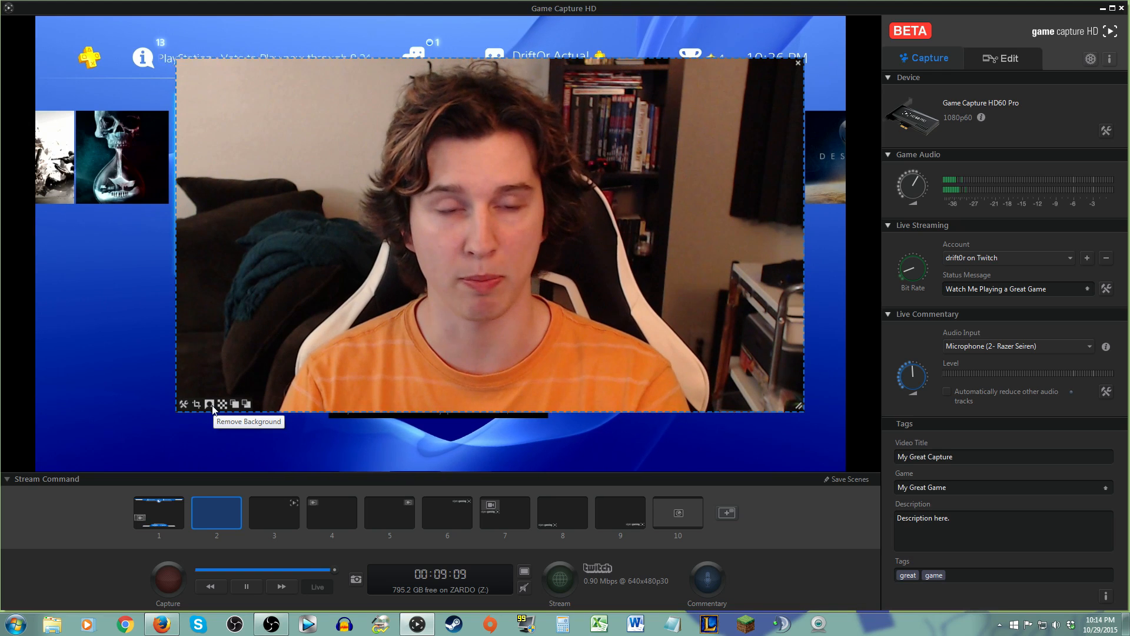
- Try an orange chroma key with raised tolerance on the webcam, then disable it
{"action": "left_click", "coordinate": [209, 404]}
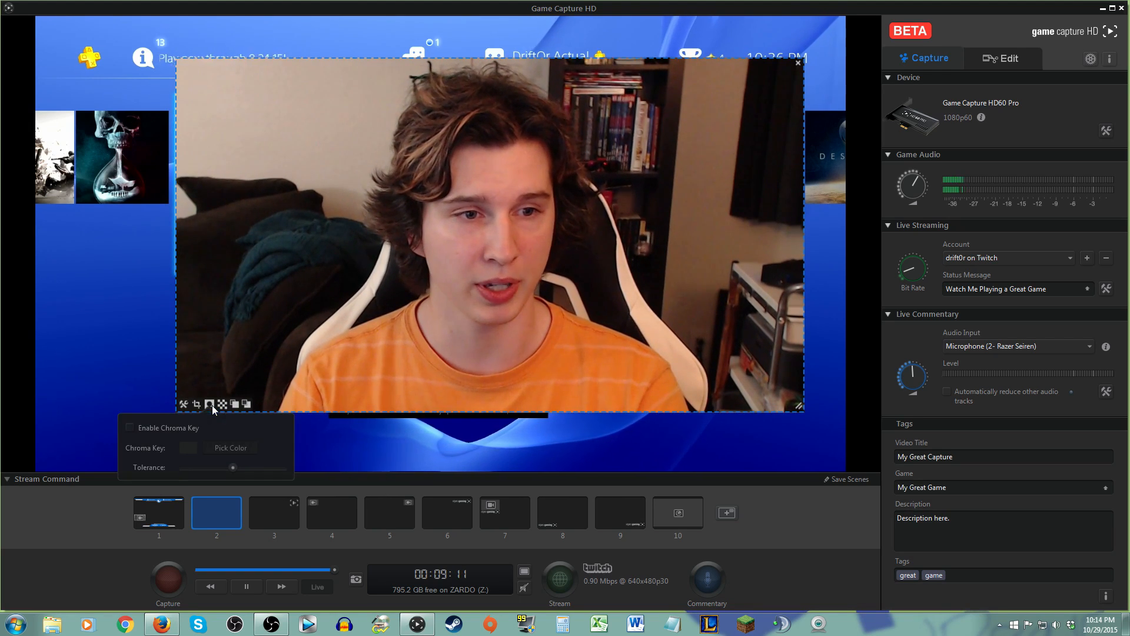
{"action": "left_click", "coordinate": [129, 427]}
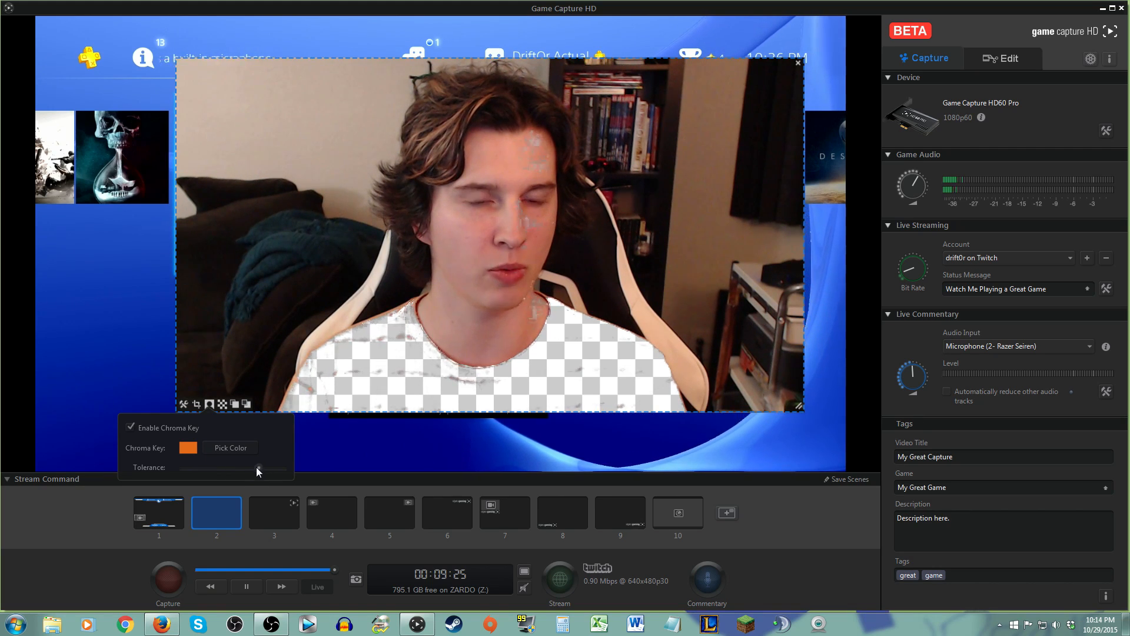
{"action": "left_click_drag", "start_coordinate": [258, 467], "coordinate": [229, 467]}
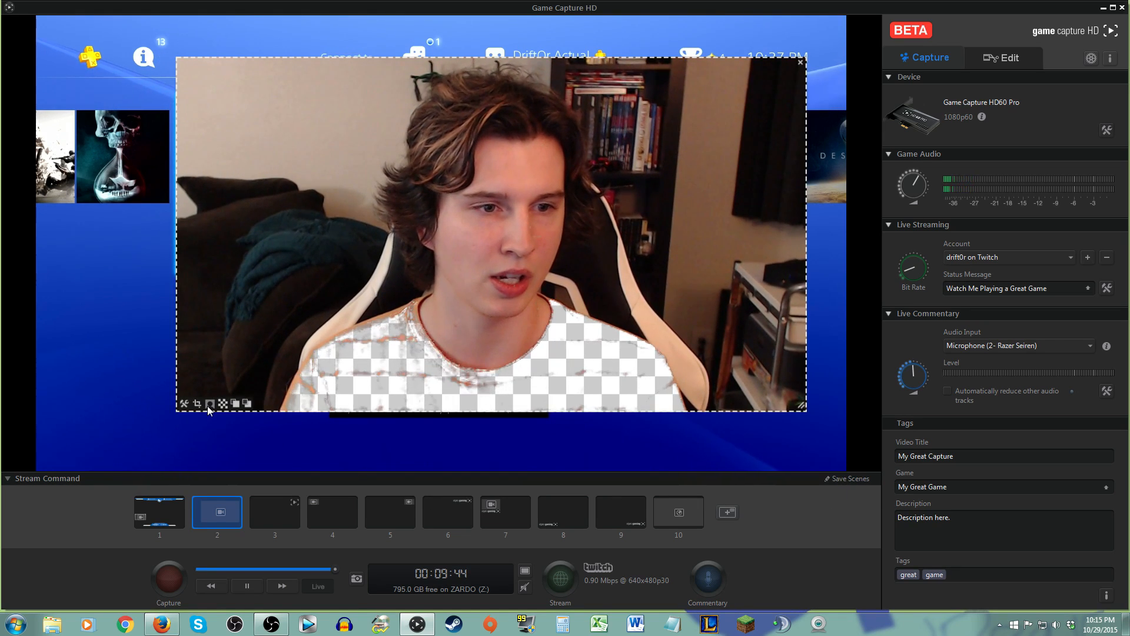
{"action": "left_click", "coordinate": [221, 403]}
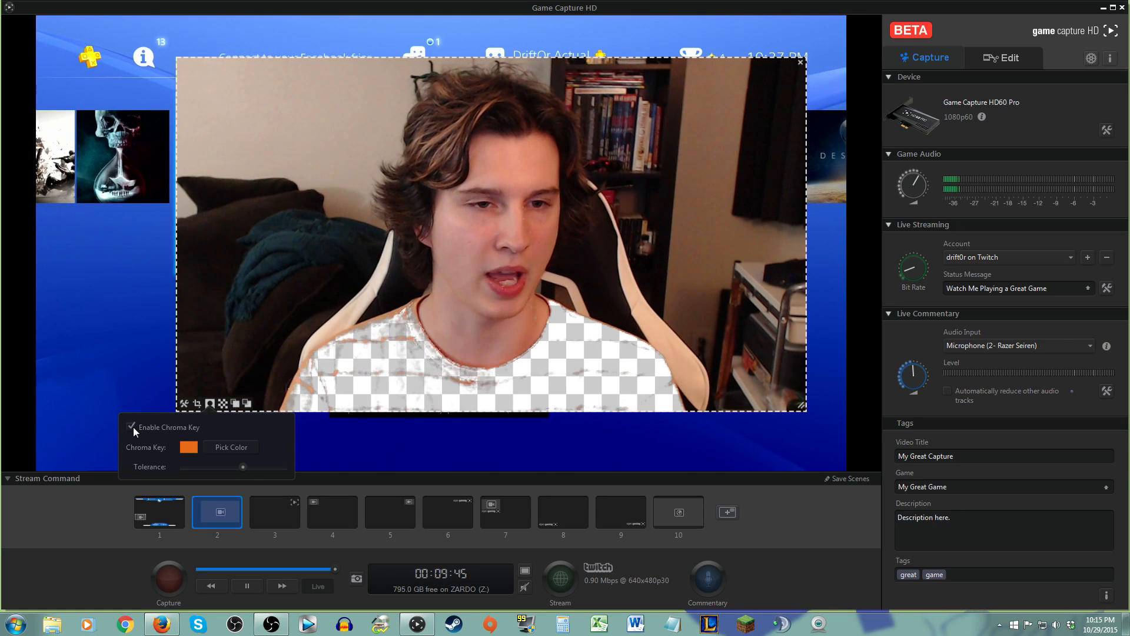
{"action": "left_click", "coordinate": [132, 427]}
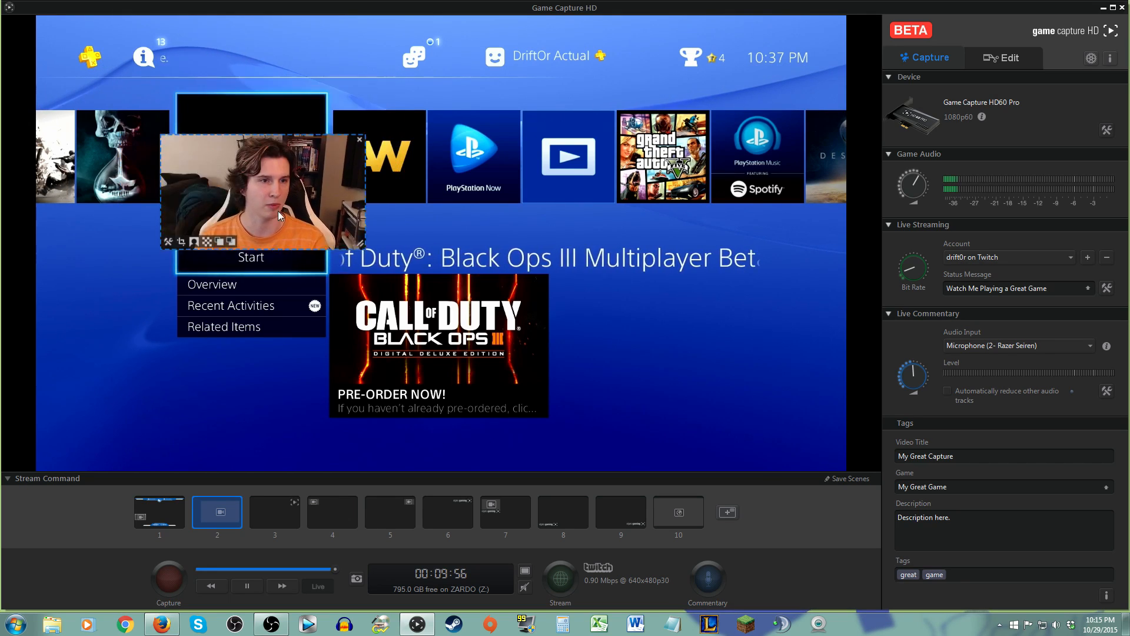
- Move the webcam overlay toward the top-right corner of the footage
{"action": "left_click_drag", "start_coordinate": [260, 191], "coordinate": [743, 72]}
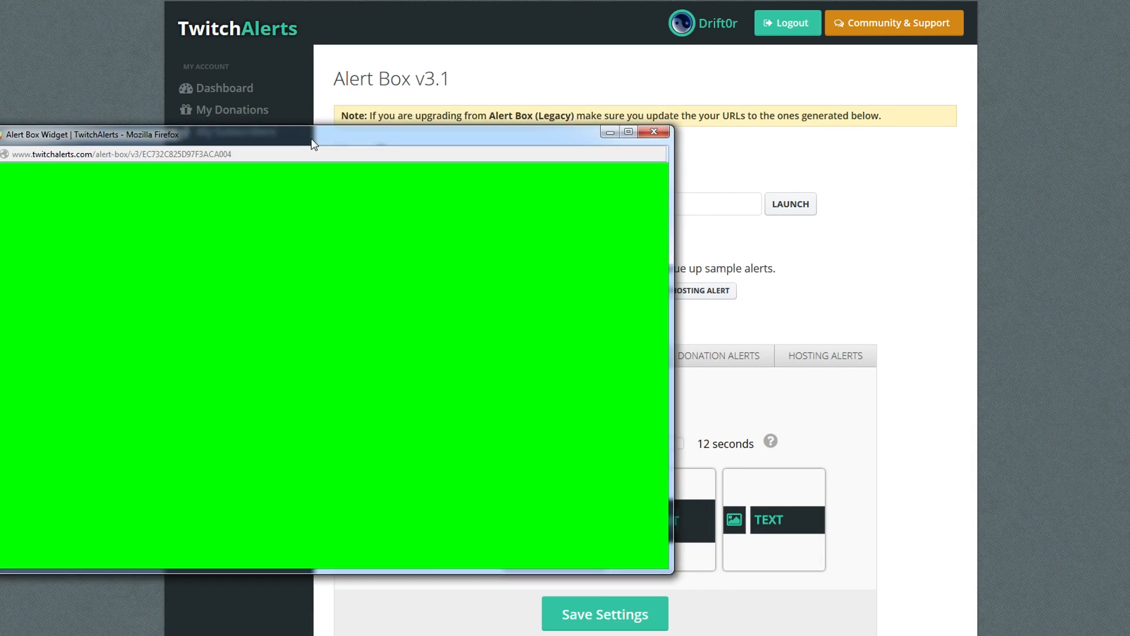
- Play a test donation alert in the widget window and copy the widget address
{"action": "left_click_drag", "start_coordinate": [314, 141], "coordinate": [616, 330]}
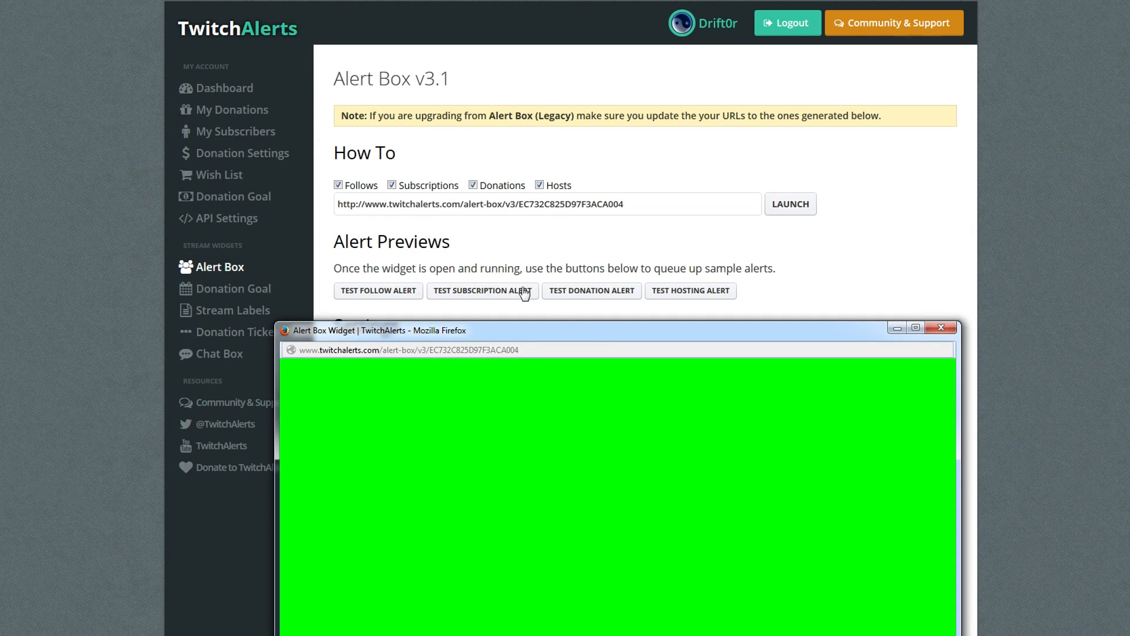
{"action": "left_click", "coordinate": [940, 327]}
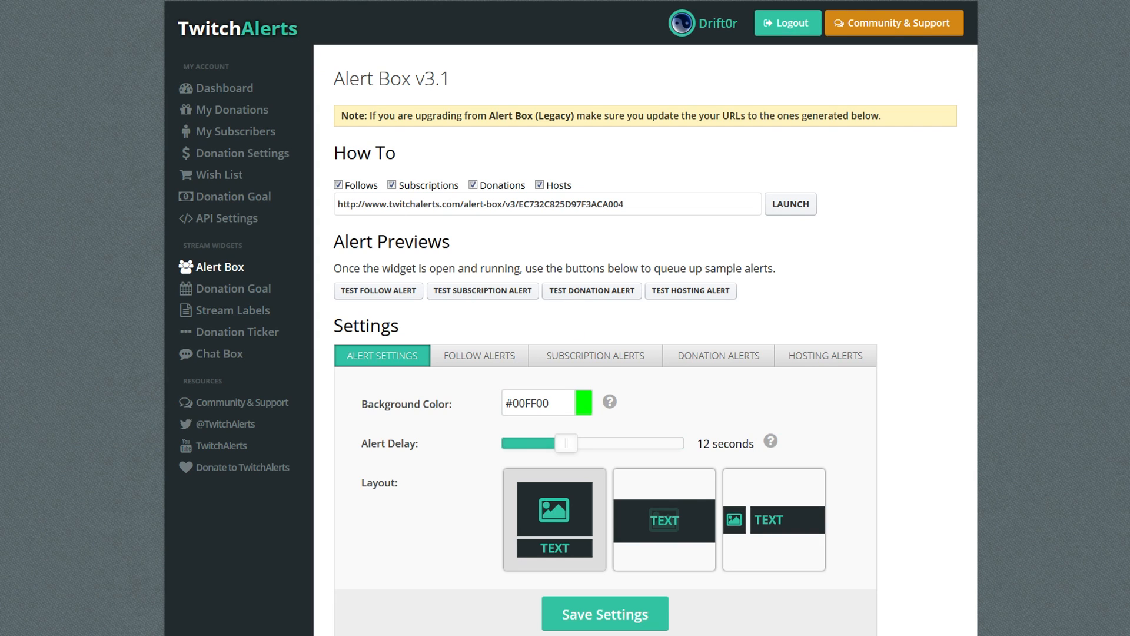
{"action": "left_click", "coordinate": [789, 203]}
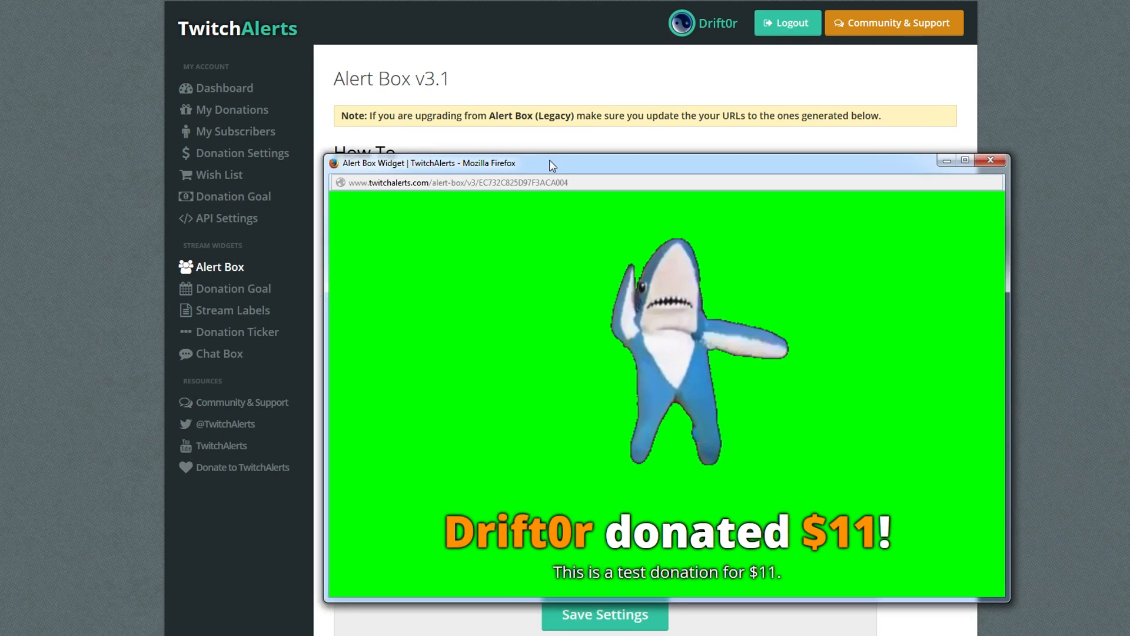
{"action": "right_click", "coordinate": [454, 182]}
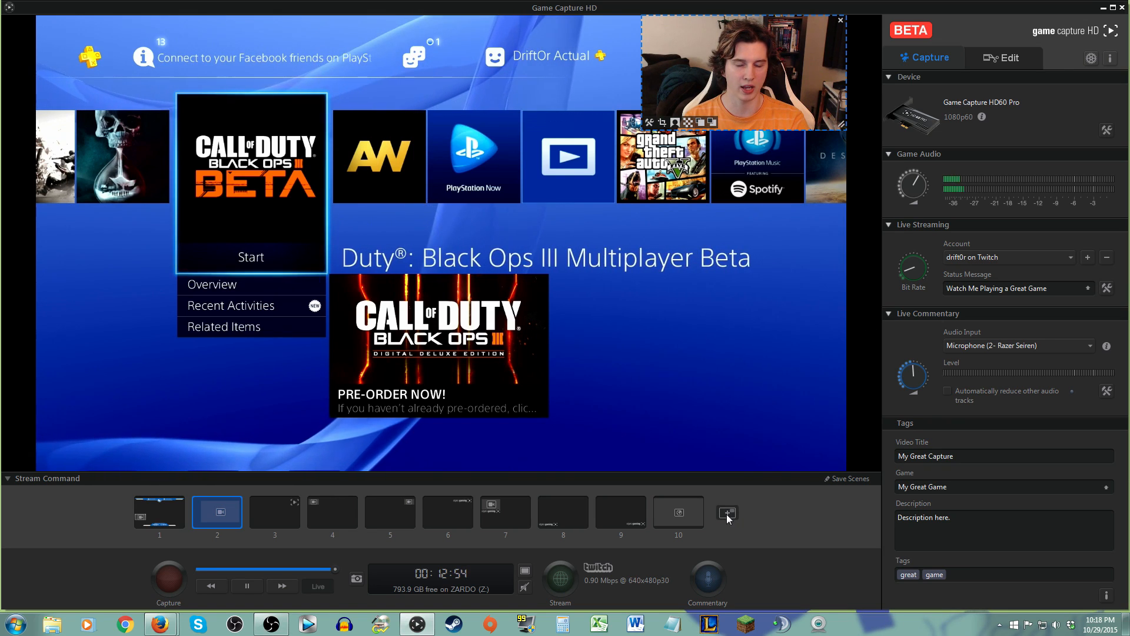
- Add the pasted TwitchAlerts alert box URL as a web page overlay
{"action": "left_click", "coordinate": [727, 512]}
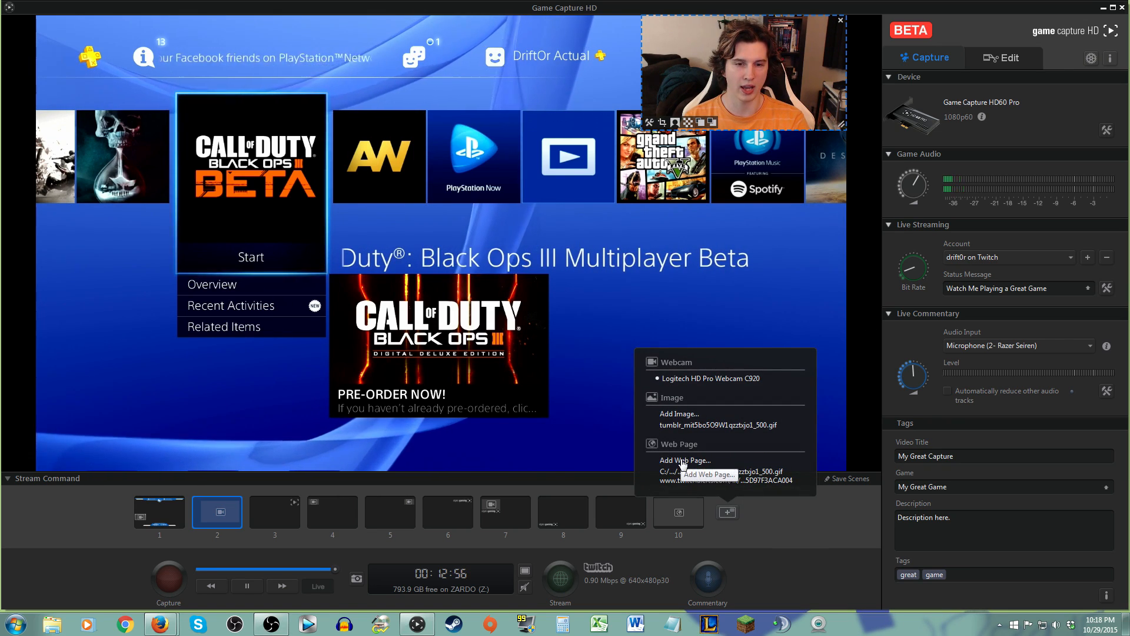
{"action": "left_click", "coordinate": [684, 460]}
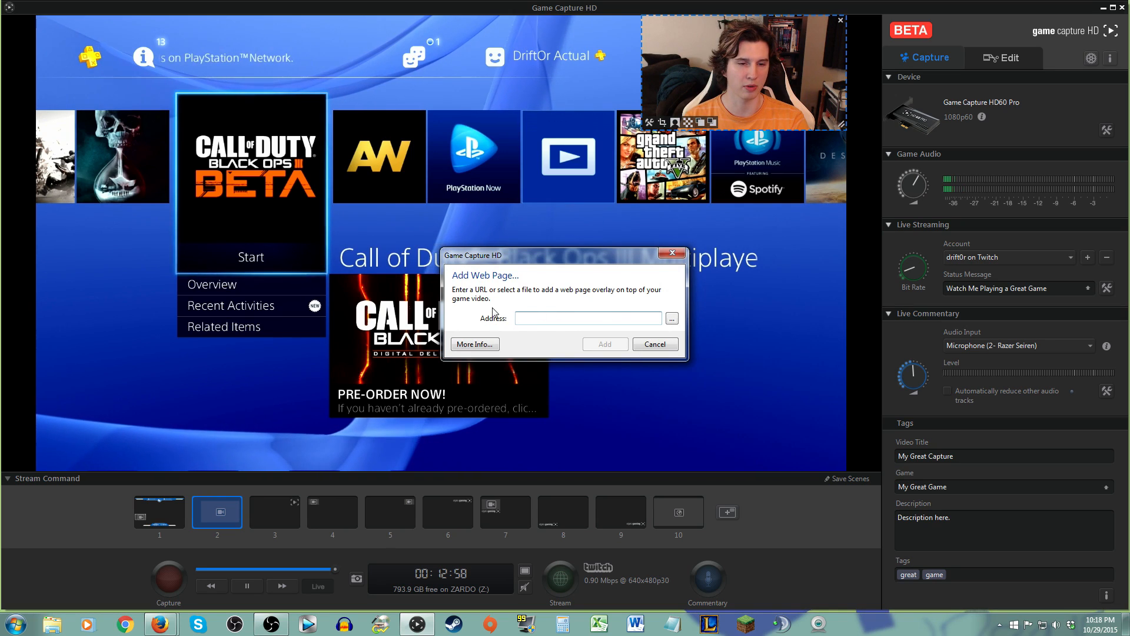
{"action": "right_click", "coordinate": [587, 318]}
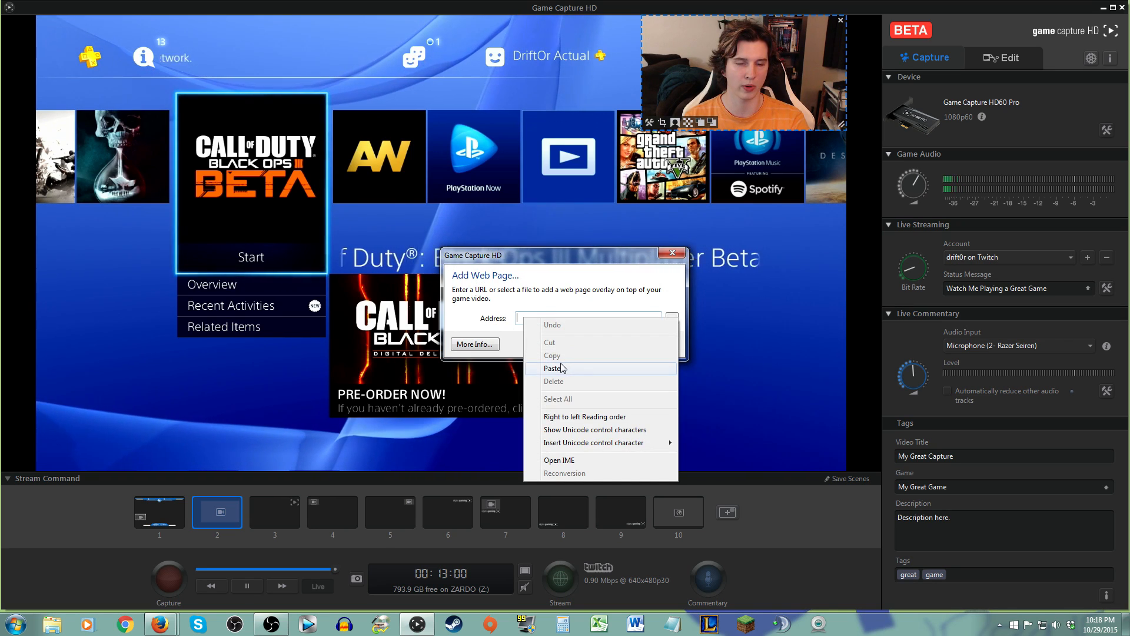
{"action": "left_click", "coordinate": [555, 367]}
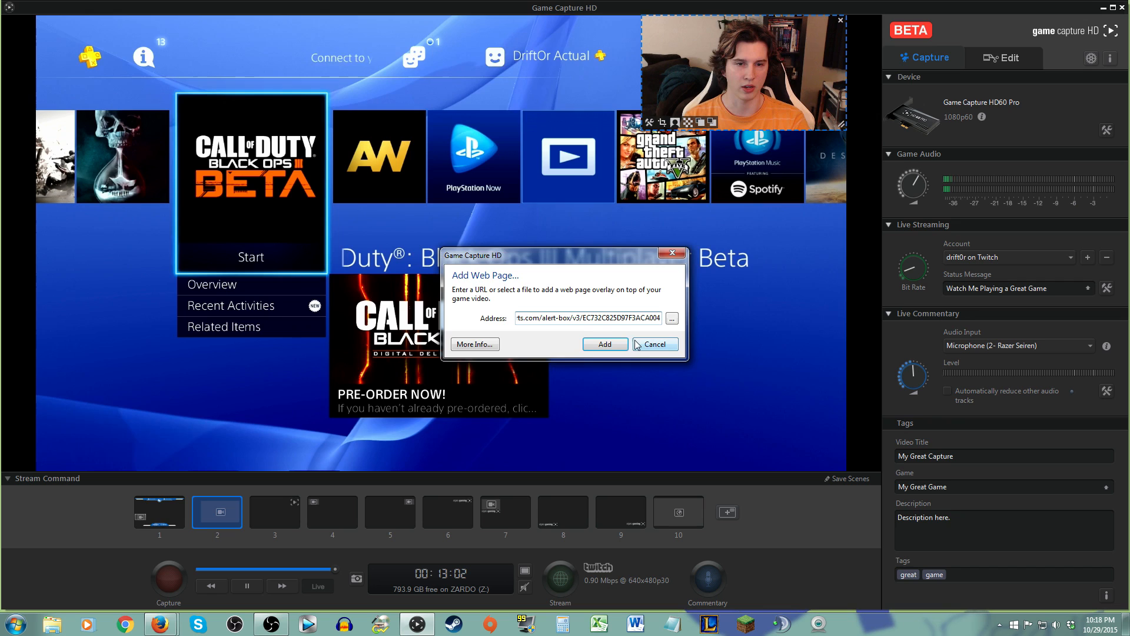
{"action": "left_click", "coordinate": [604, 344]}
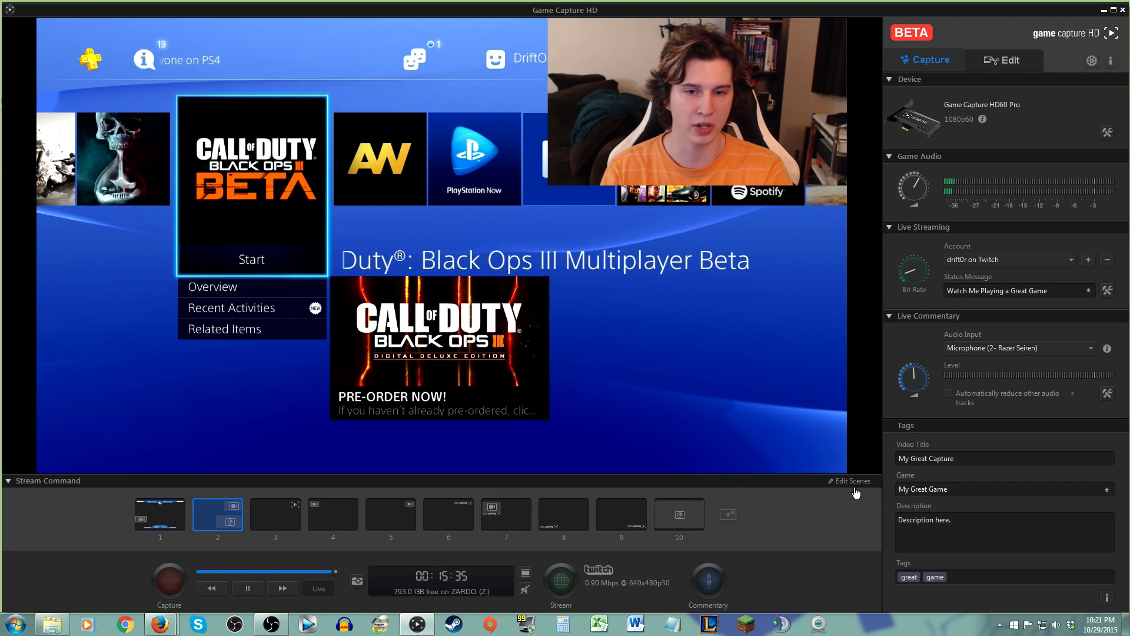
- Add the local dog GIF image as a web page overlay
{"action": "left_click", "coordinate": [728, 514]}
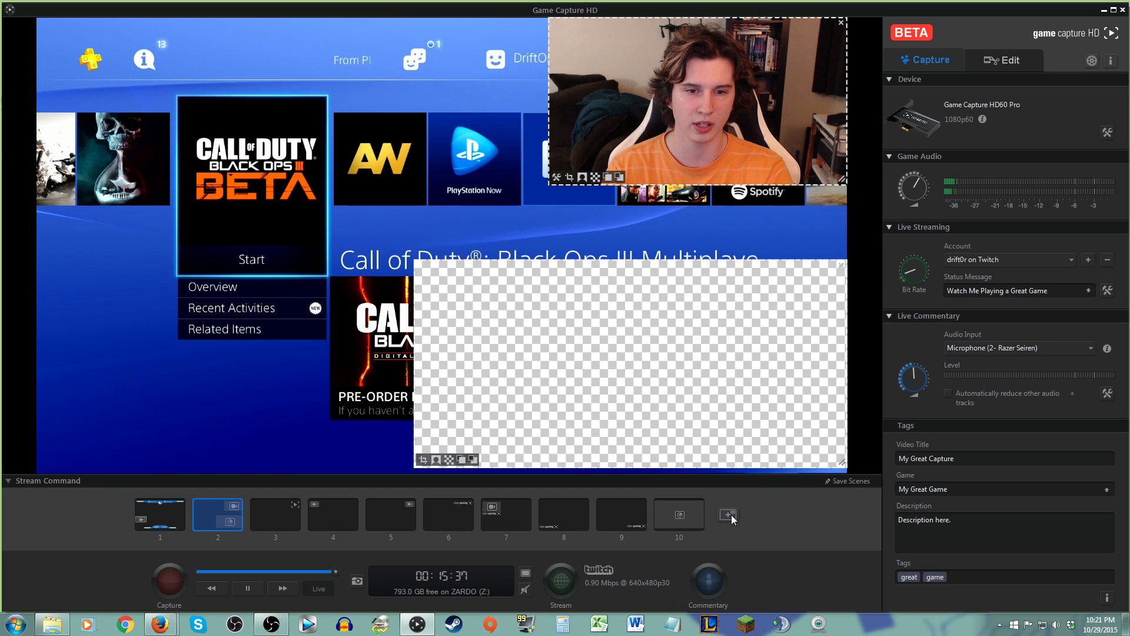
{"action": "left_click", "coordinate": [729, 514]}
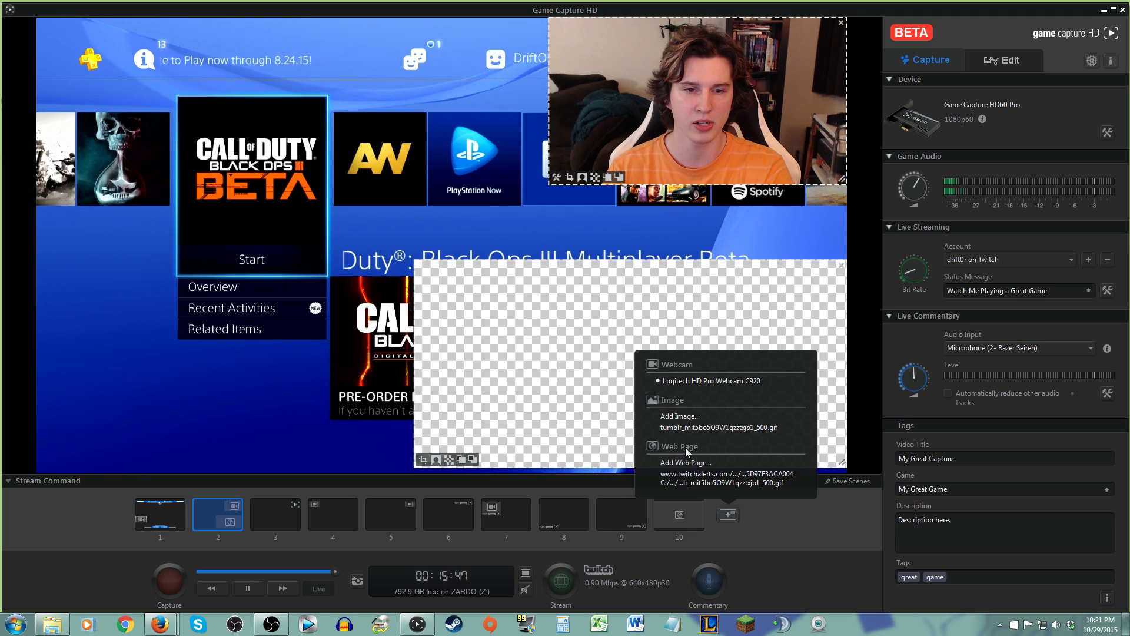
{"action": "left_click", "coordinate": [684, 462]}
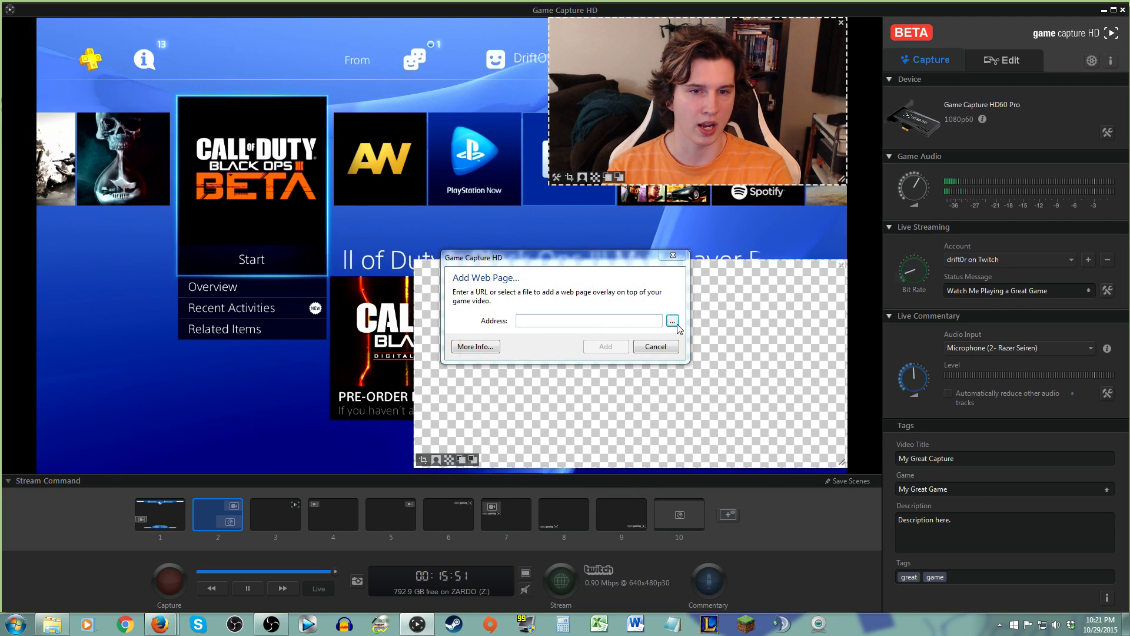
{"action": "left_click", "coordinate": [672, 321]}
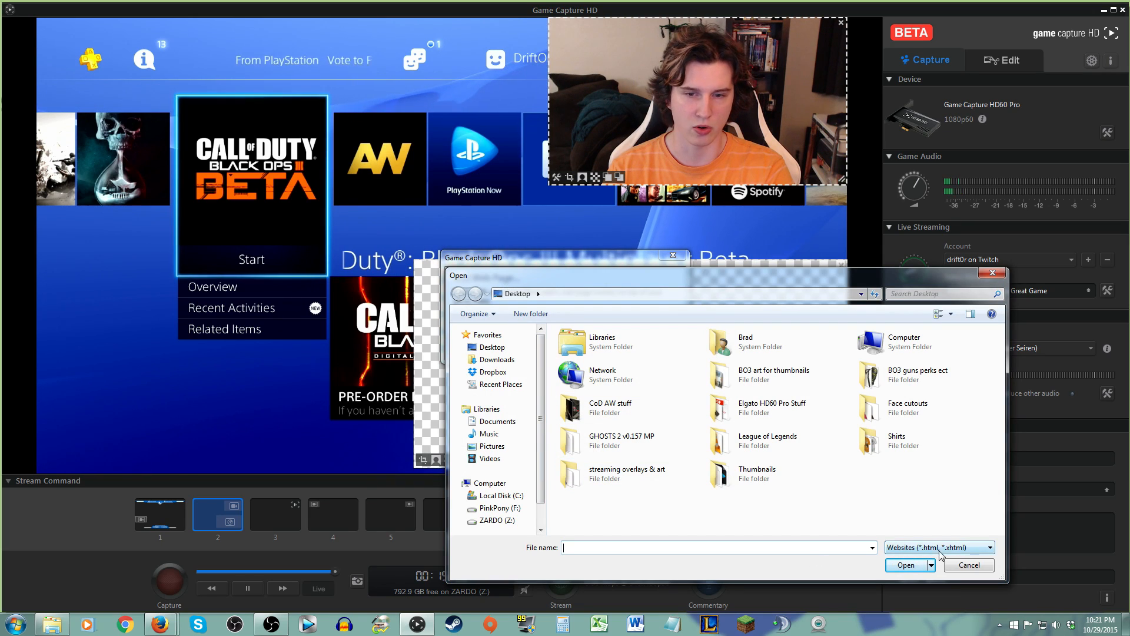
{"action": "left_click", "coordinate": [988, 547]}
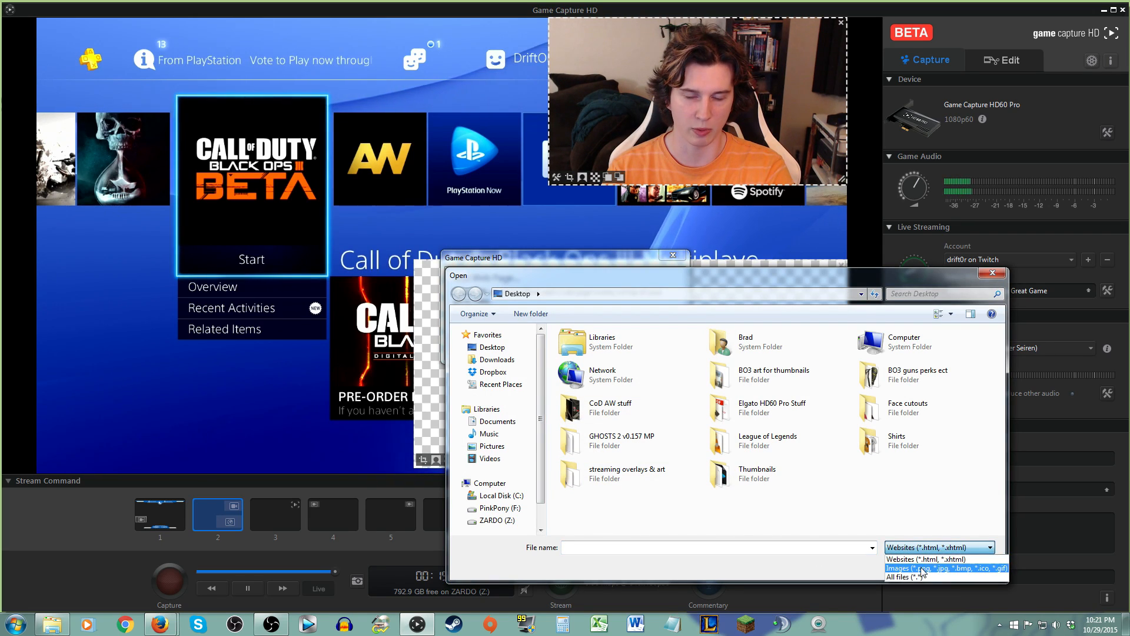
{"action": "left_click", "coordinate": [925, 568]}
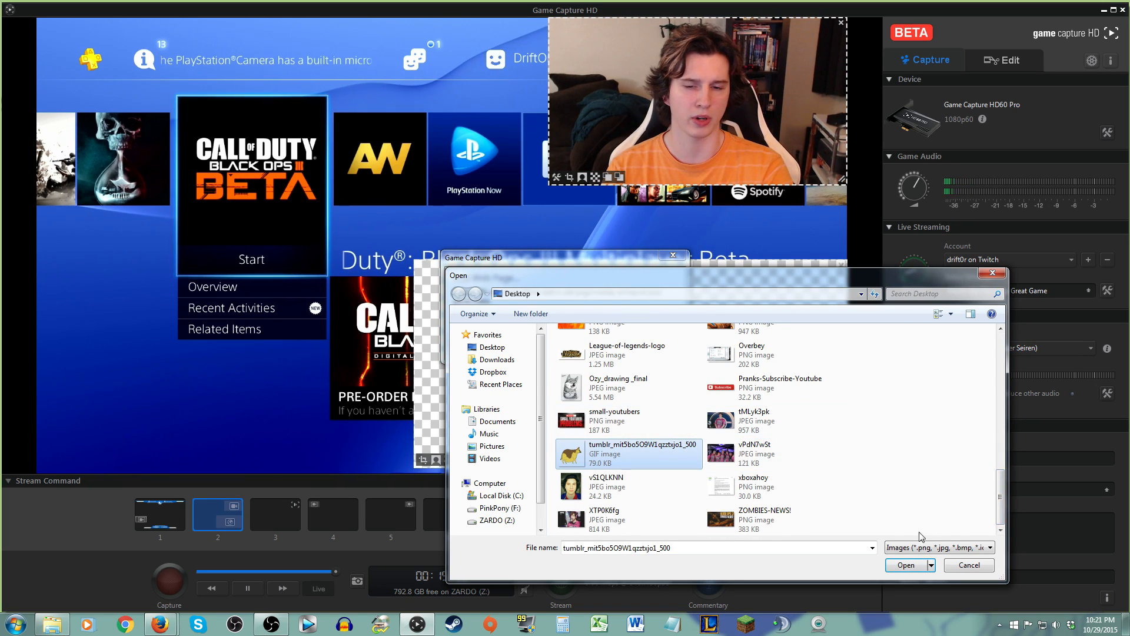
{"action": "left_click", "coordinate": [905, 564]}
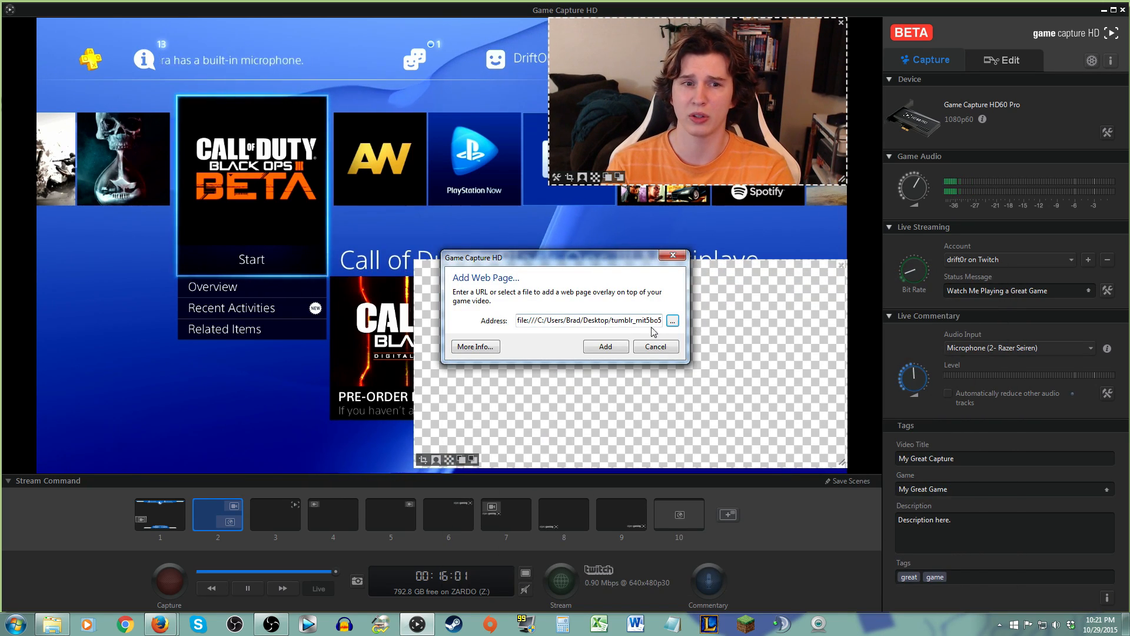
{"action": "left_click", "coordinate": [605, 347]}
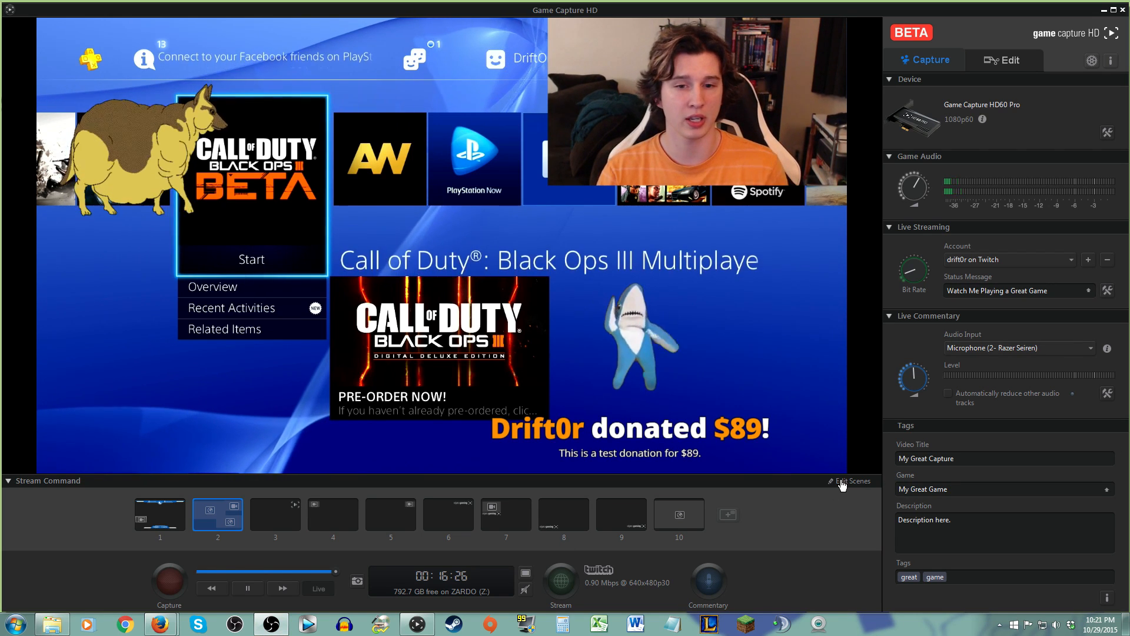
- Toggle scene editing and open the program preferences on the Hotkeys tab
{"action": "left_click", "coordinate": [729, 514]}
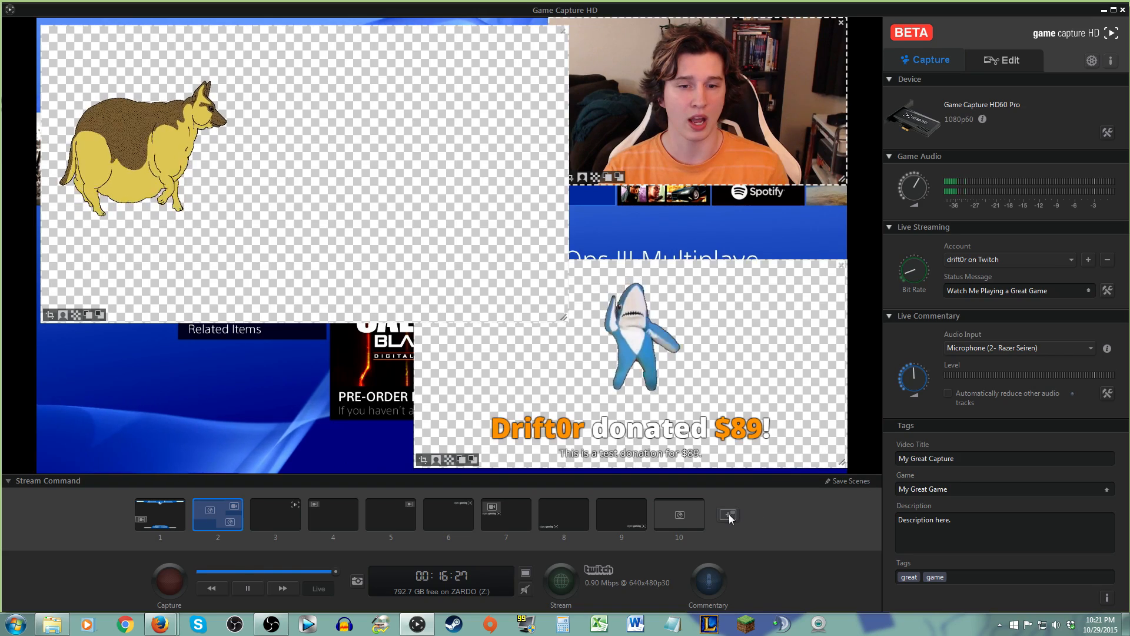
{"action": "left_click", "coordinate": [727, 514]}
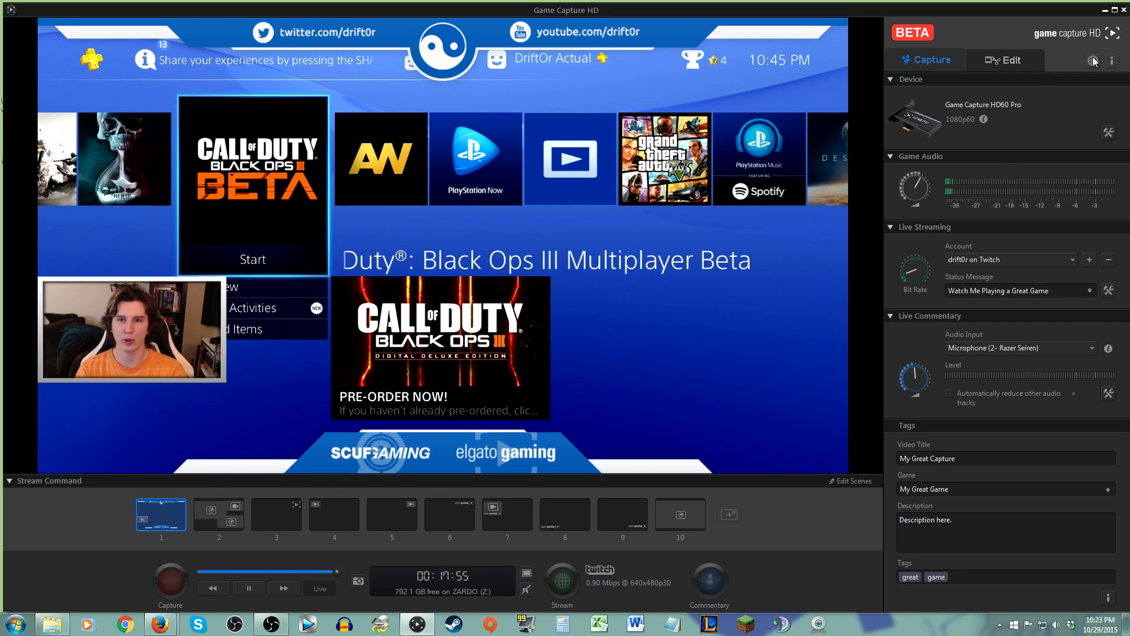
{"action": "left_click", "coordinate": [1092, 60]}
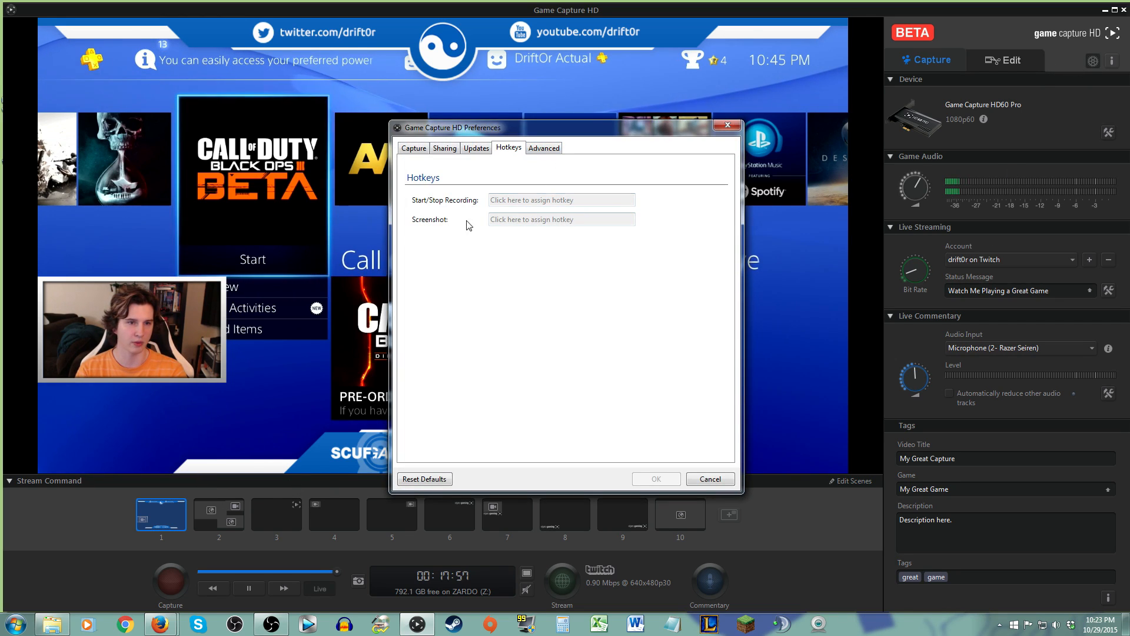